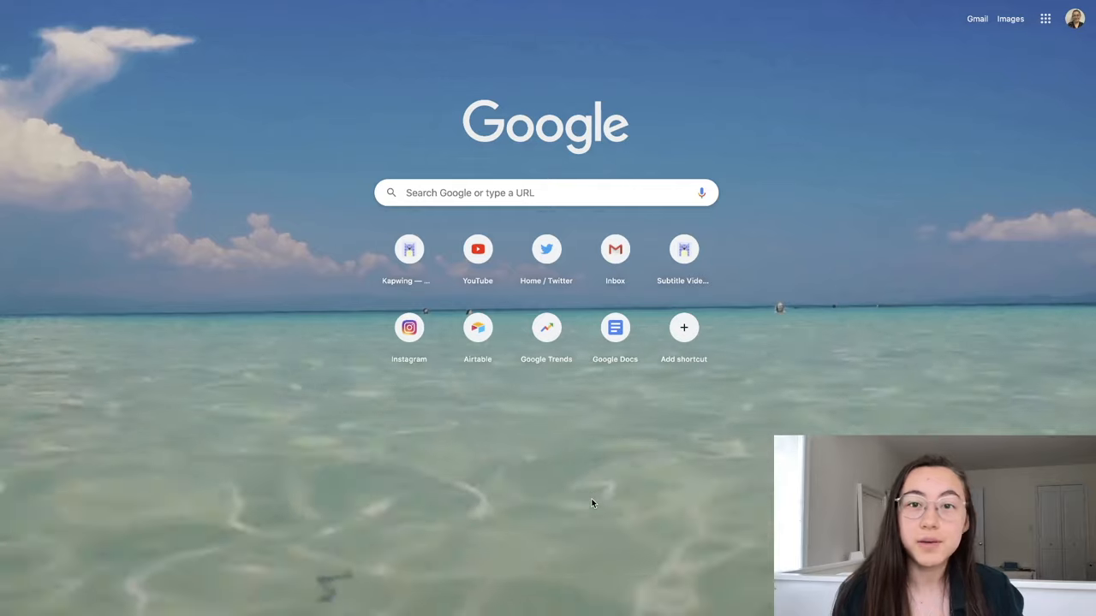
Reach the Kapwing Studio homepage from the Chrome new-tab shortcut.
{"action": "left_click", "coordinate": [407, 250]}
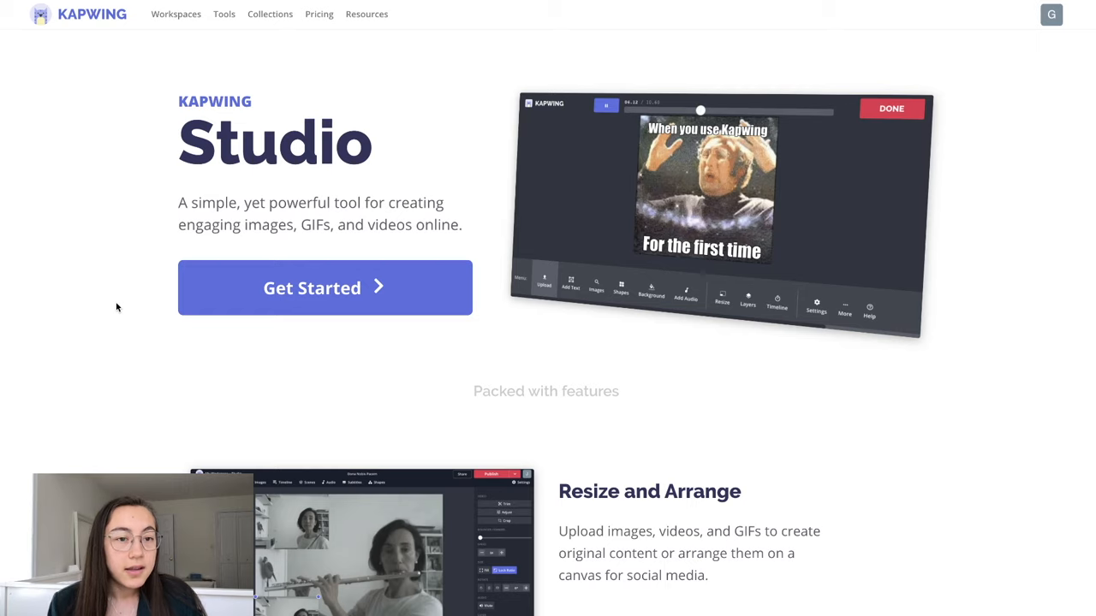
Begin a new Studio project and upload the beach video onto the canvas.
{"action": "left_click", "coordinate": [326, 287]}
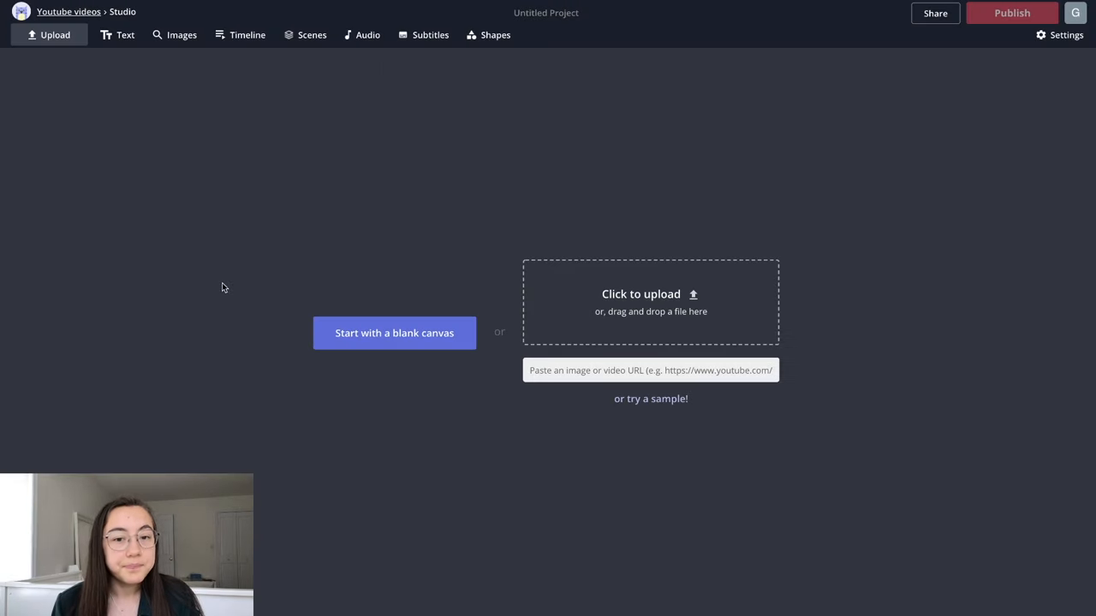
{"action": "mouse_move", "coordinate": [263, 89]}
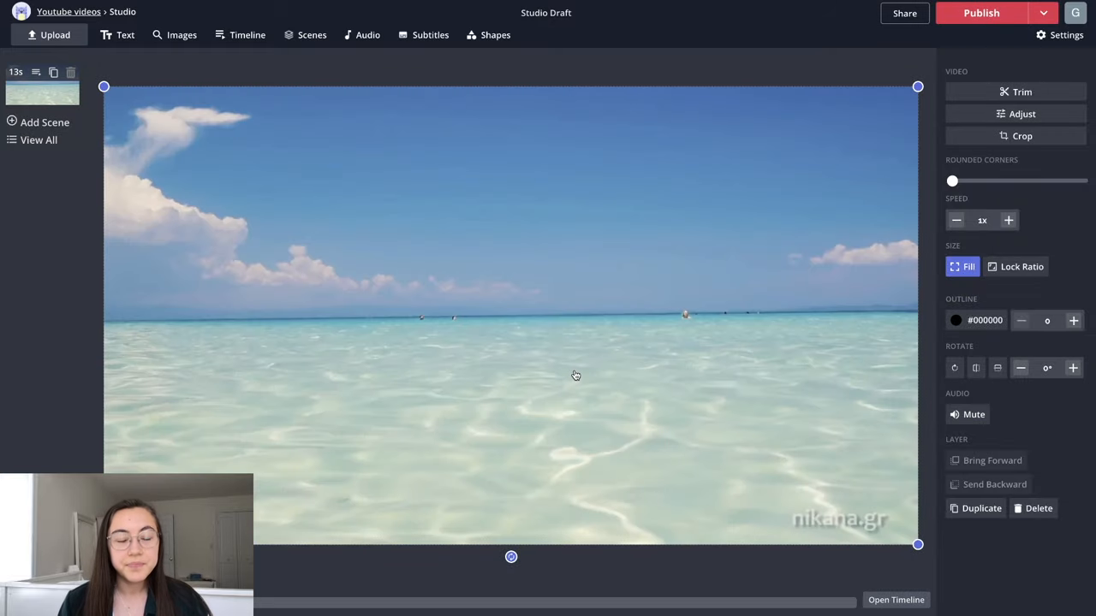
{"action": "mouse_move", "coordinate": [10, 443]}
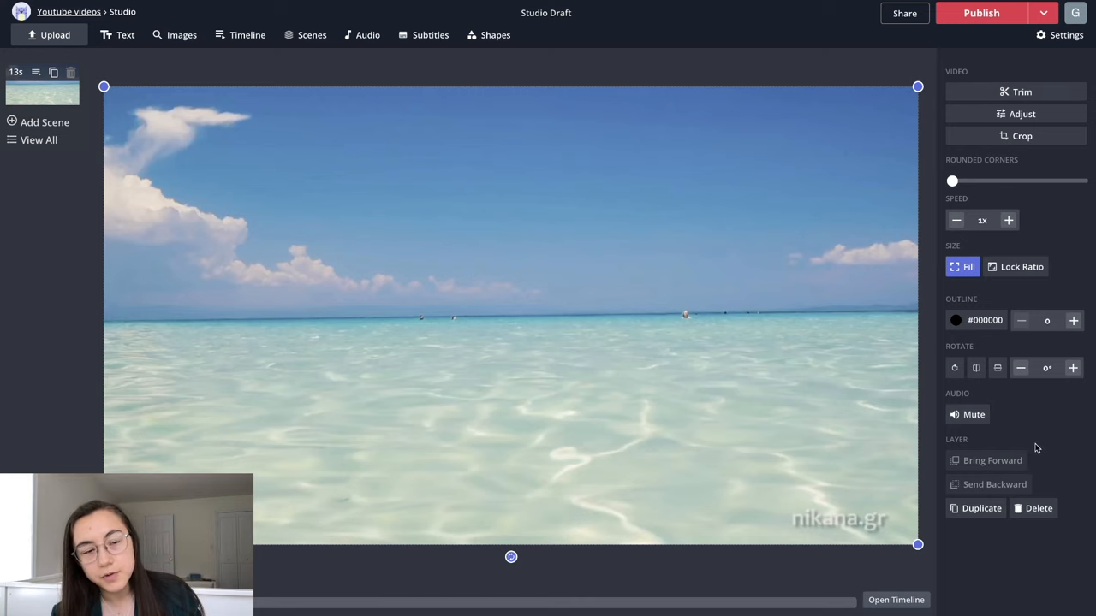
{"action": "left_click", "coordinate": [125, 34]}
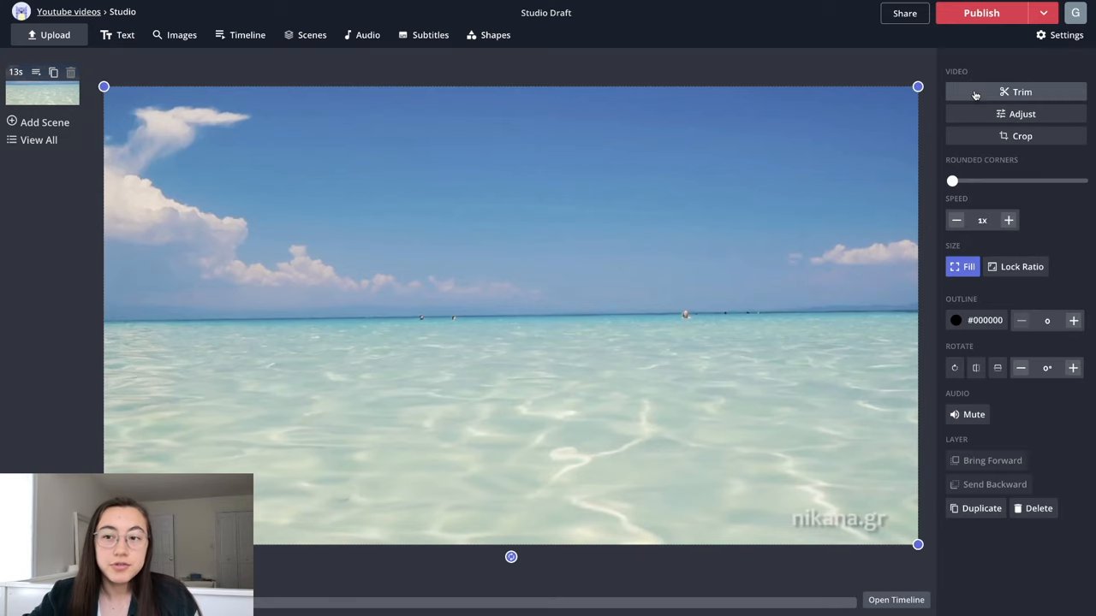
{"action": "mouse_move", "coordinate": [798, 346]}
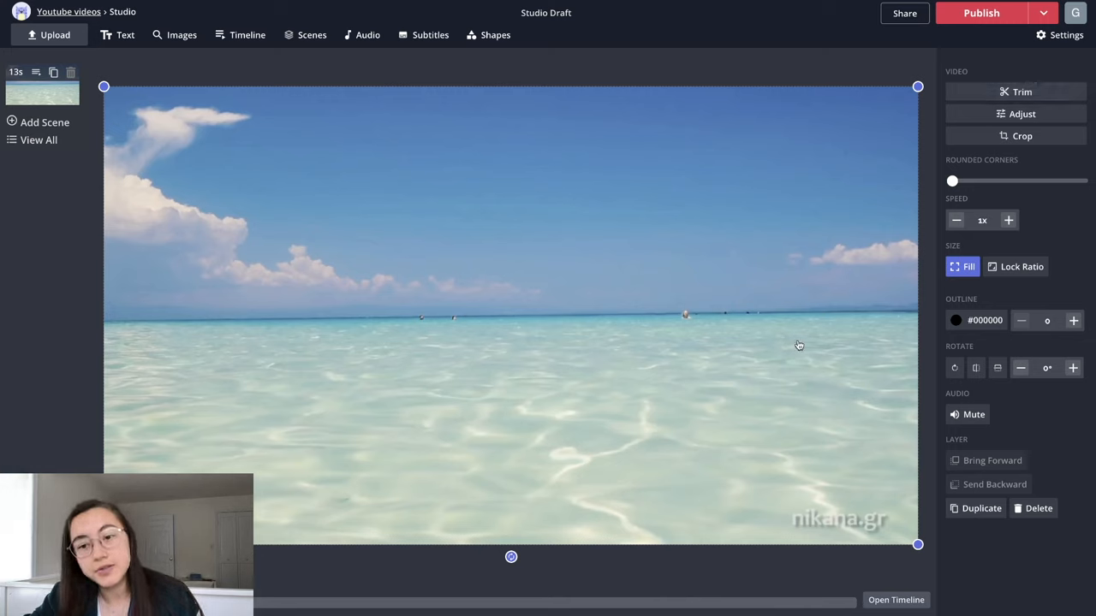
{"action": "mouse_move", "coordinate": [352, 357]}
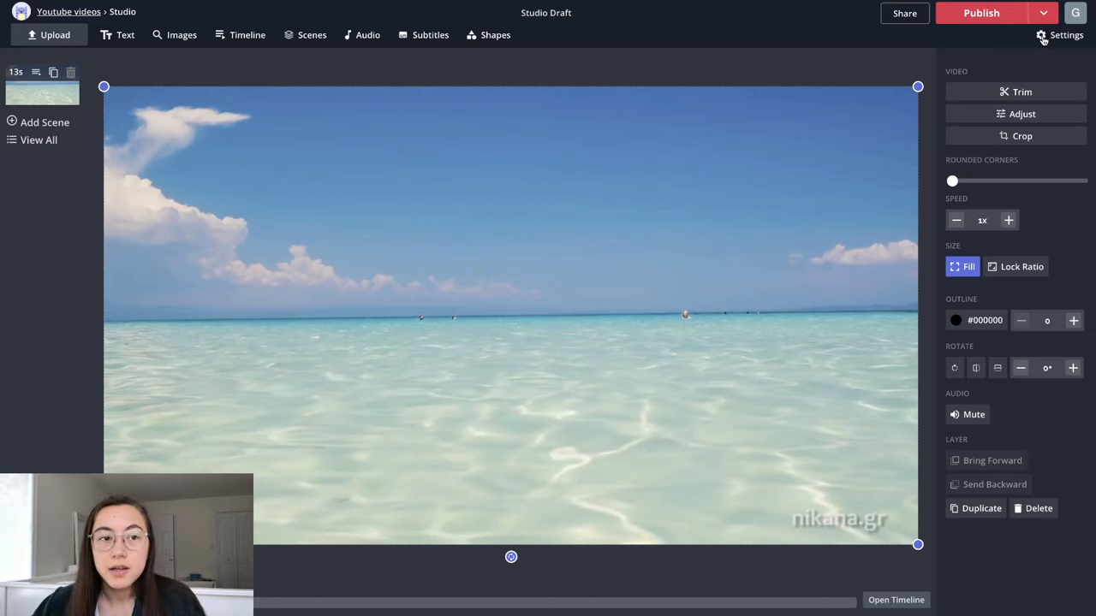
Set the project's Output File to GIF in Settings and publish the beach video.
{"action": "left_click", "coordinate": [1067, 34]}
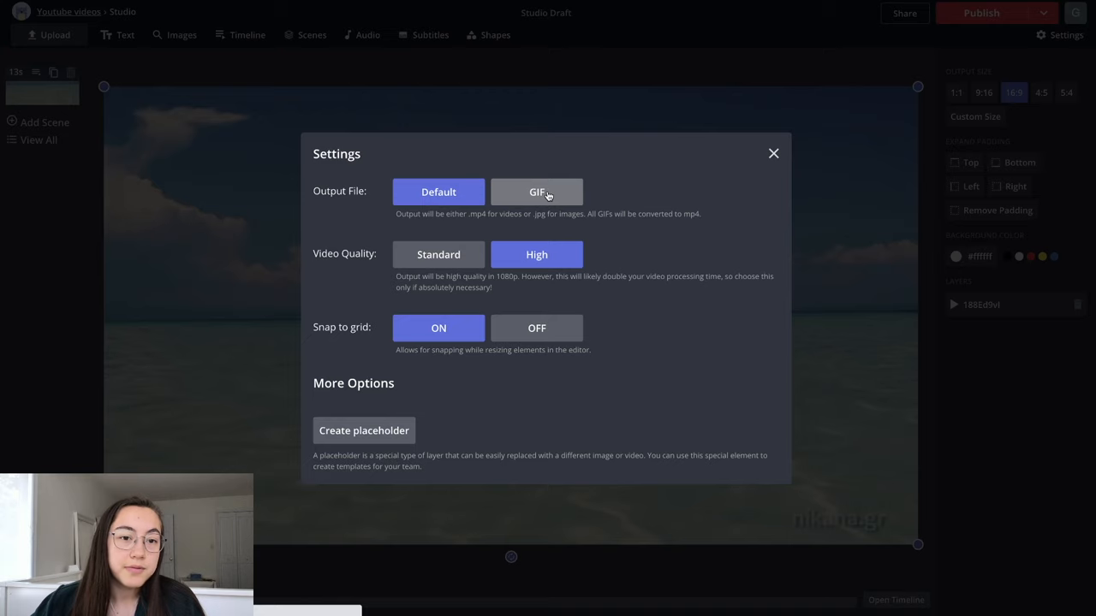
{"action": "left_click", "coordinate": [538, 192]}
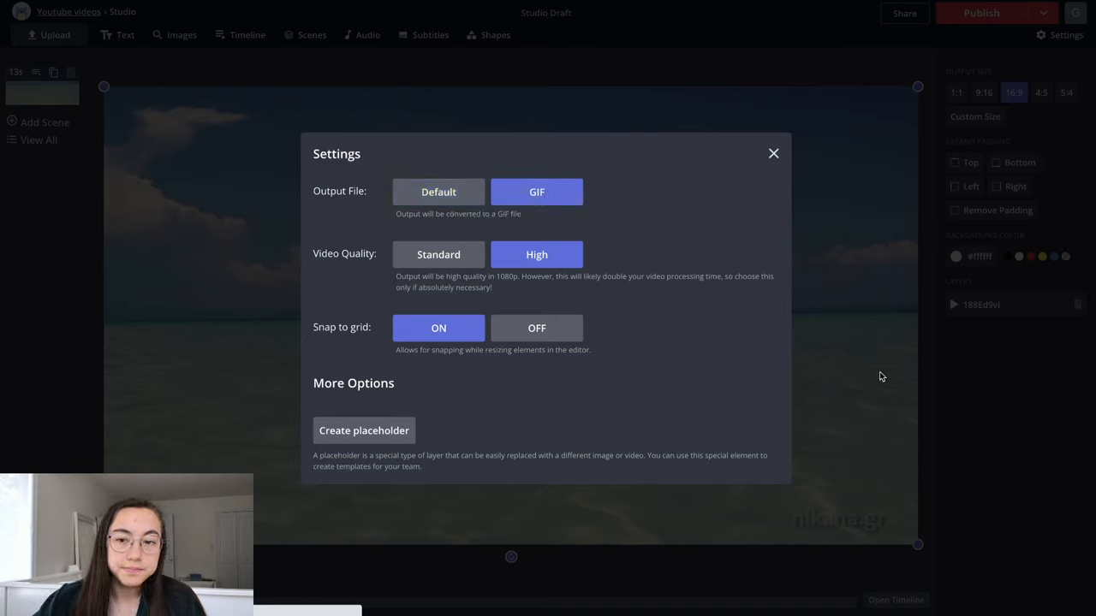
{"action": "left_click", "coordinate": [772, 154]}
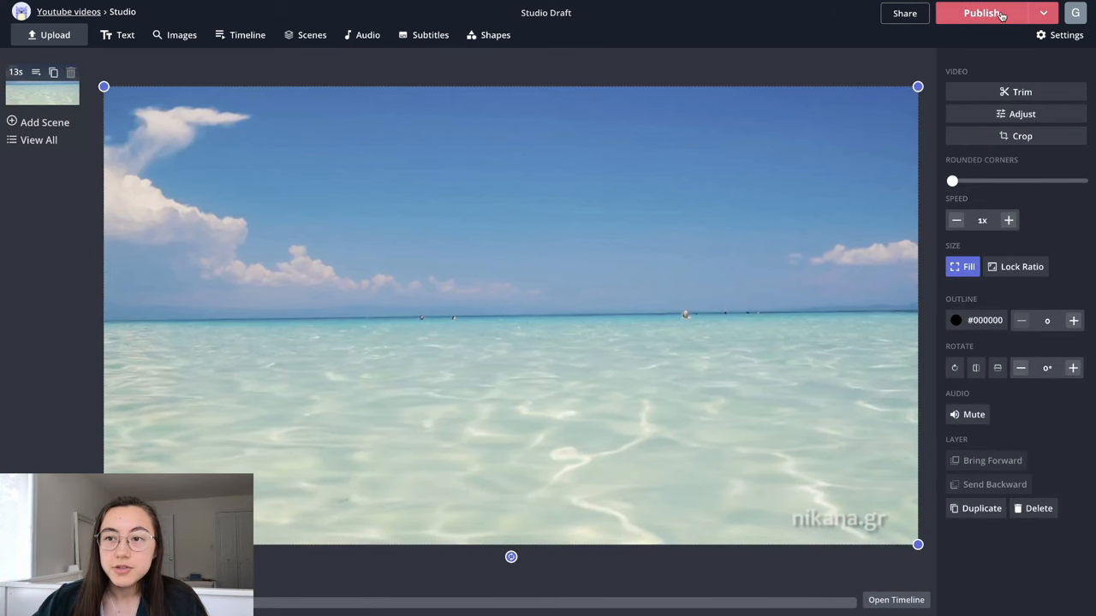
{"action": "left_click", "coordinate": [981, 14]}
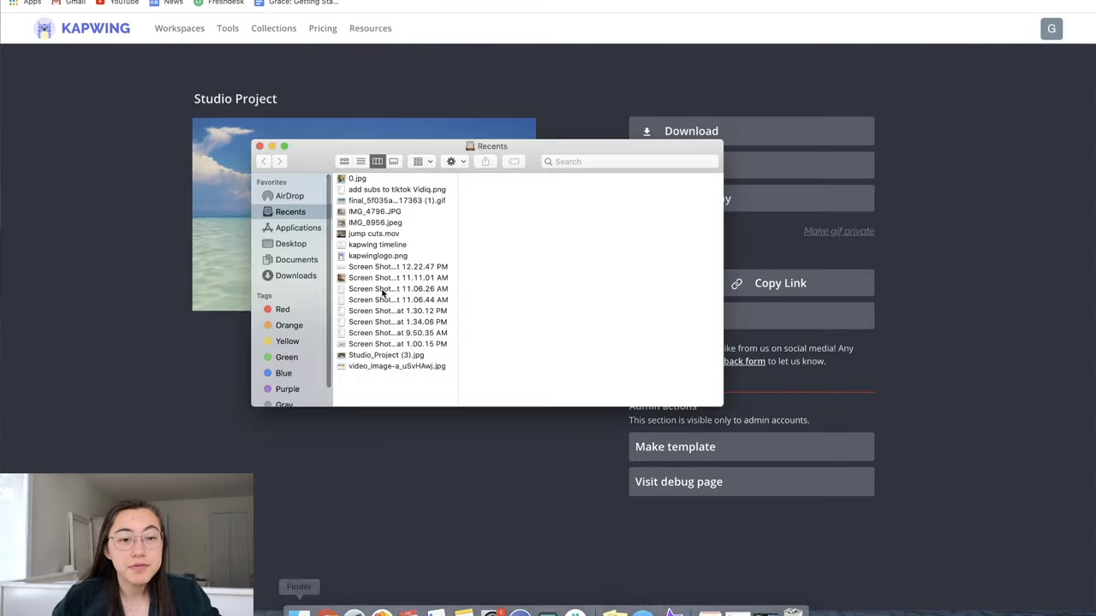
In Downloads, rename the exported beach .gif to end in .png, keeping the new extension.
{"action": "left_click", "coordinate": [294, 274]}
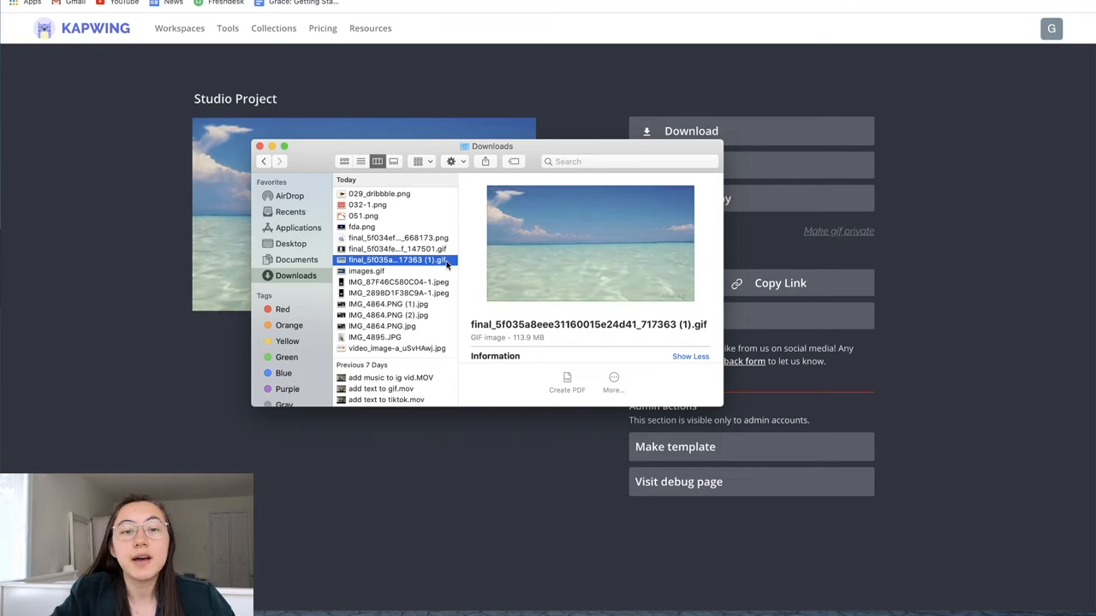
{"action": "left_click", "coordinate": [397, 261]}
{"action": "type", "text": "pn"}
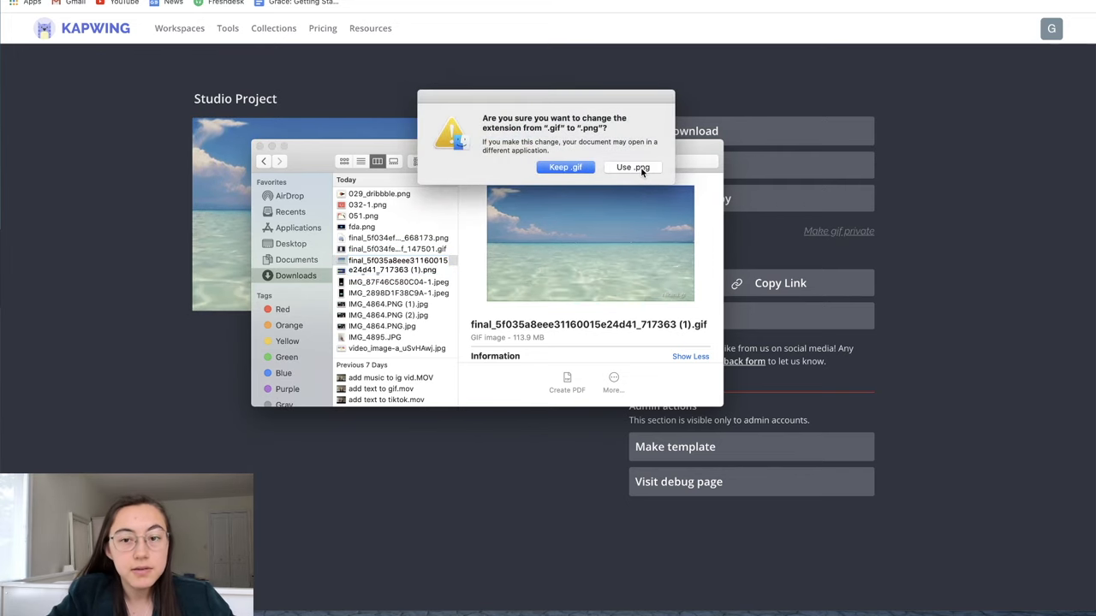
{"action": "left_click", "coordinate": [634, 167]}
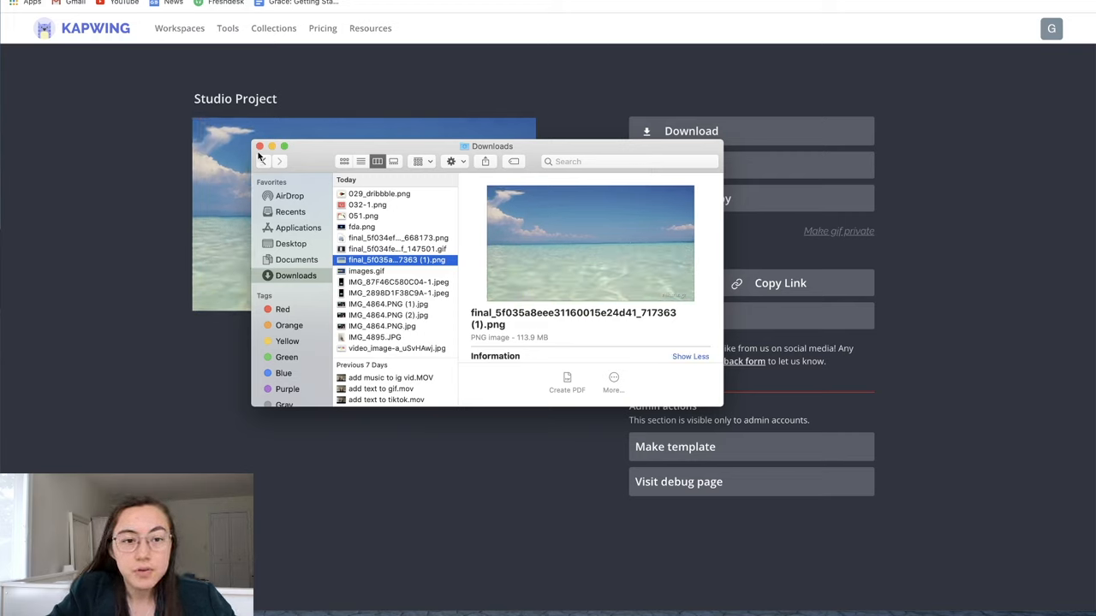
Upload the renamed beach .png from the device as the Chrome new-tab background.
{"action": "left_click", "coordinate": [260, 147]}
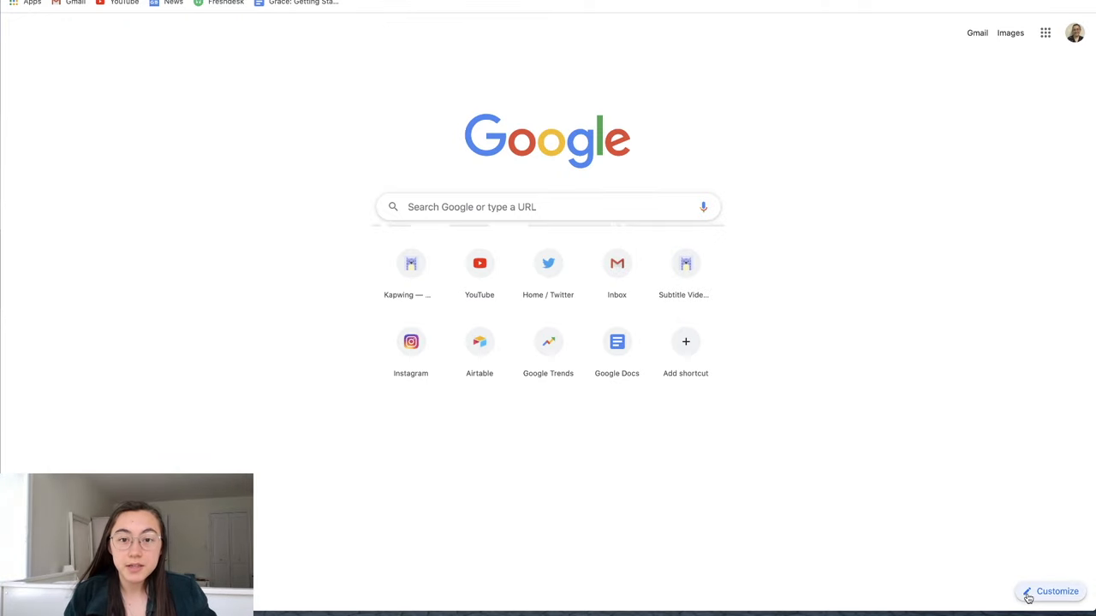
{"action": "left_click", "coordinate": [1054, 592]}
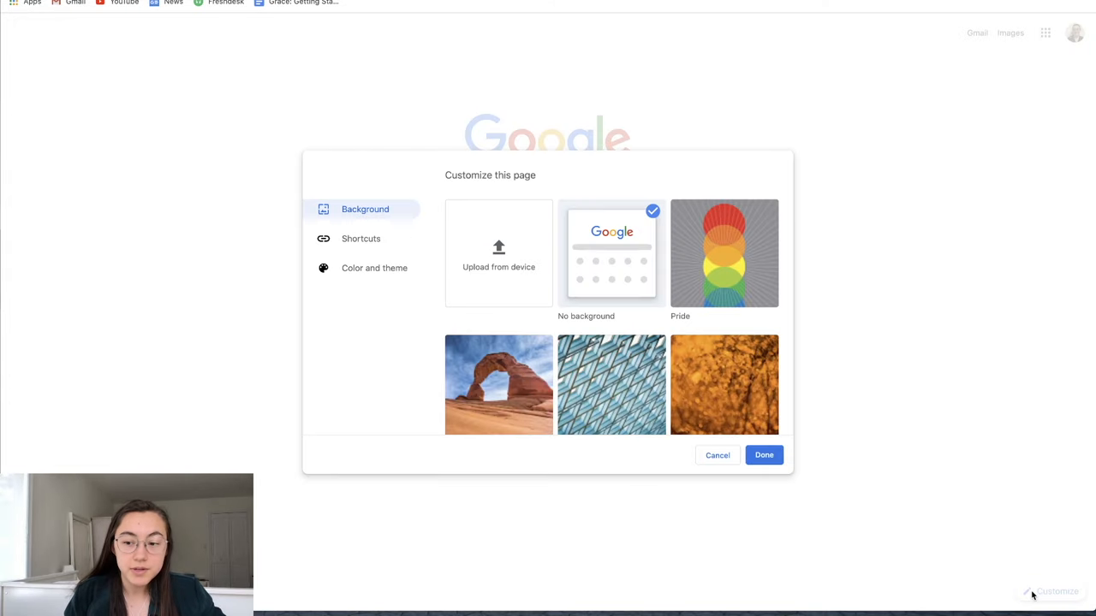
{"action": "mouse_move", "coordinate": [524, 277]}
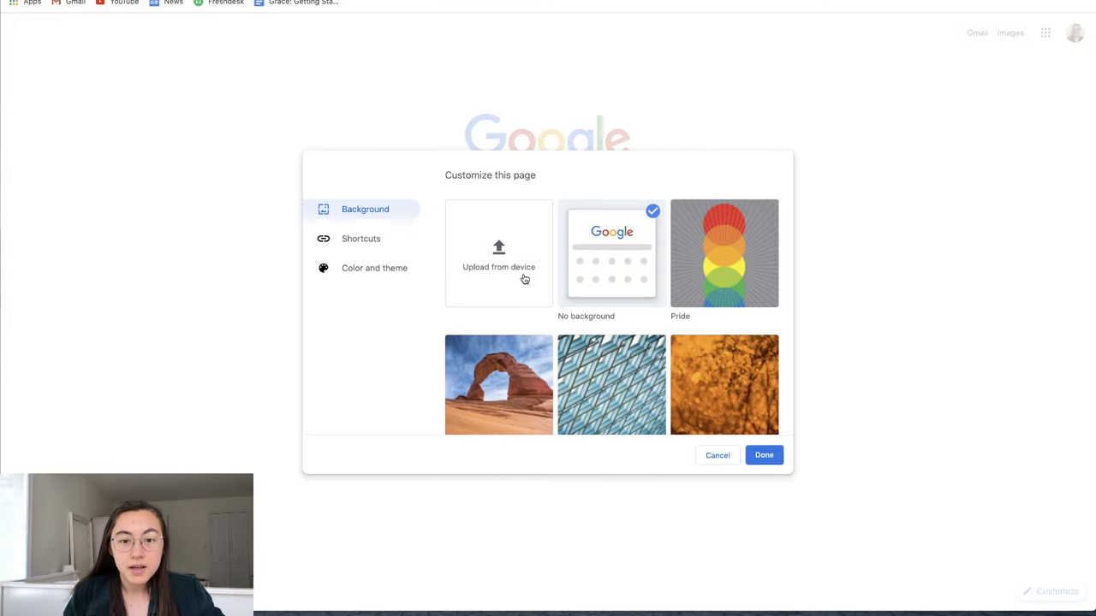
{"action": "left_click", "coordinate": [498, 268]}
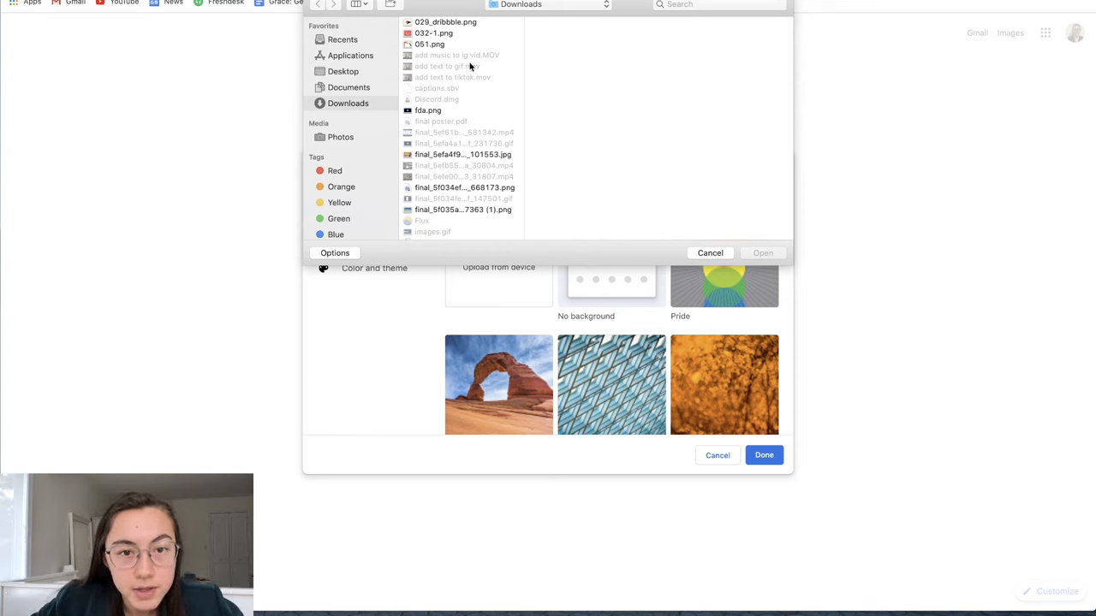
{"action": "scroll", "scroll_direction": "down", "scroll_amount": 3}
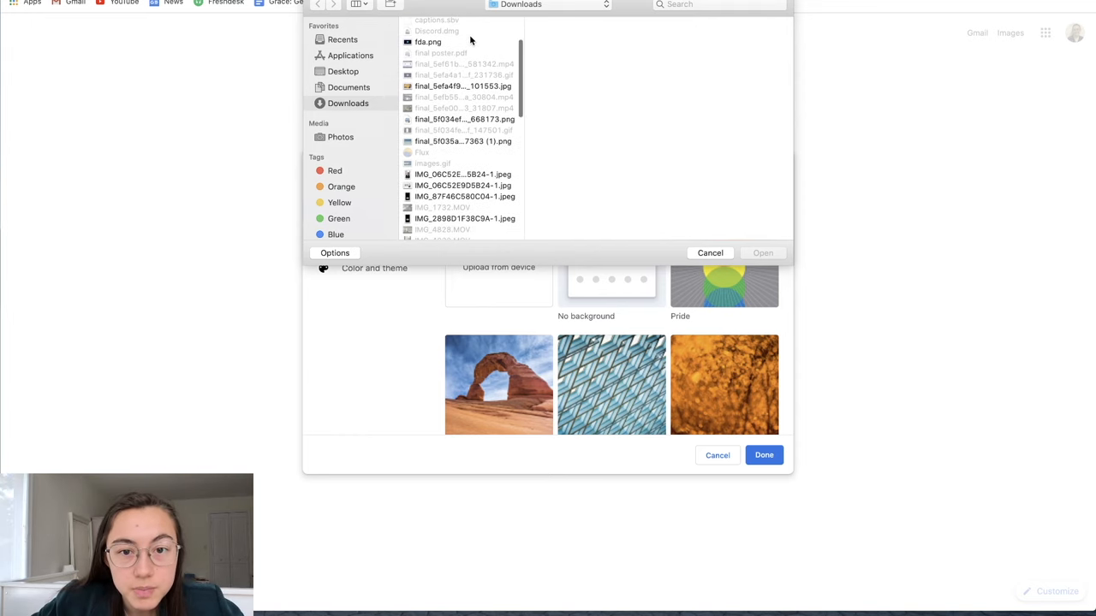
{"action": "left_click", "coordinate": [462, 140]}
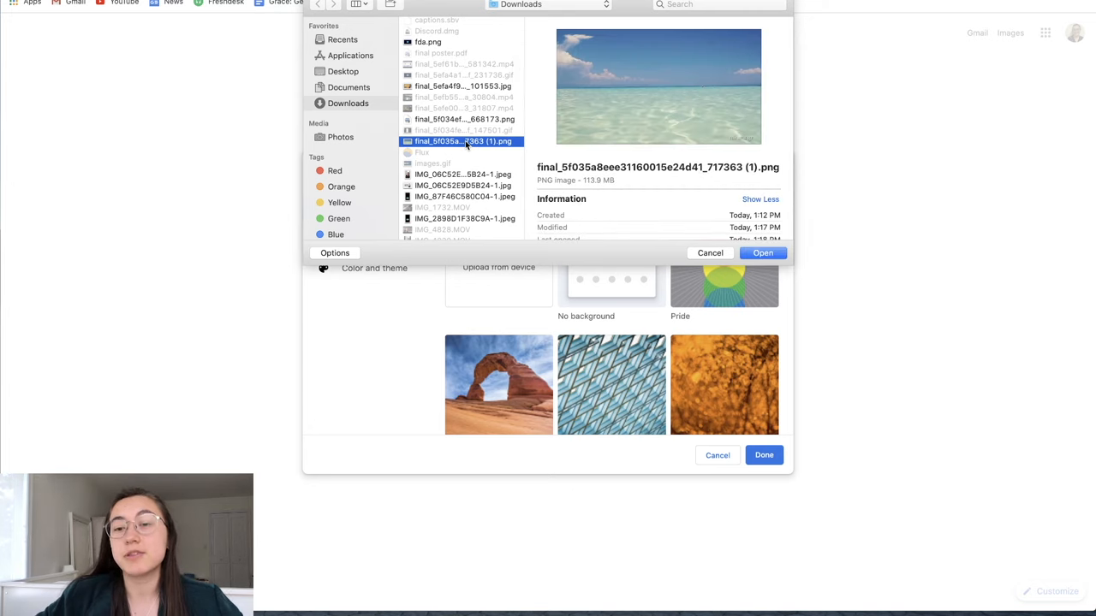
{"action": "double_click", "coordinate": [462, 141]}
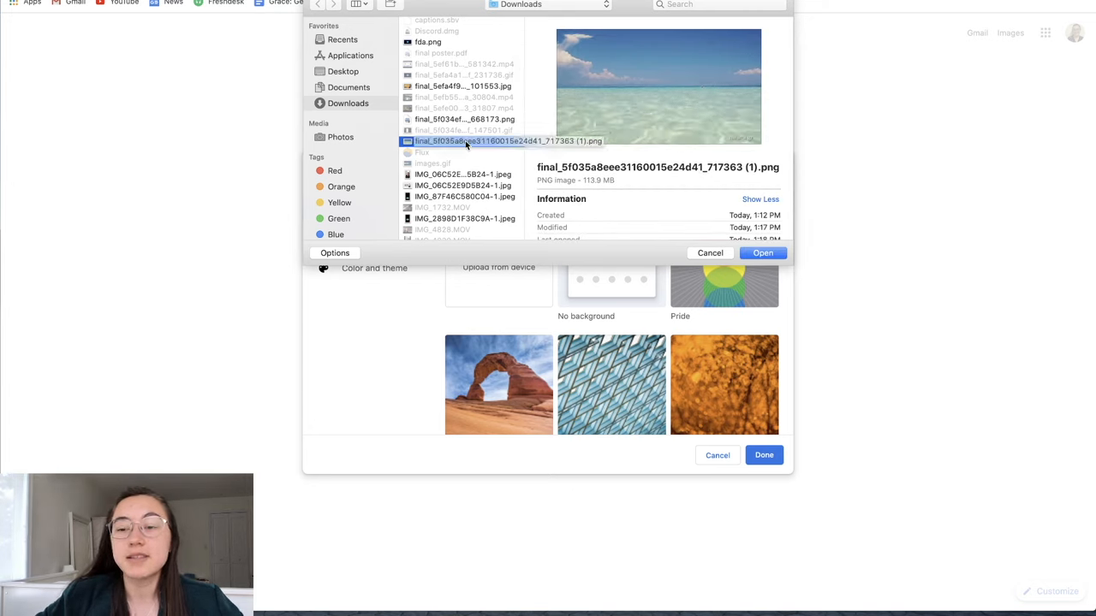
{"action": "left_click", "coordinate": [709, 254]}
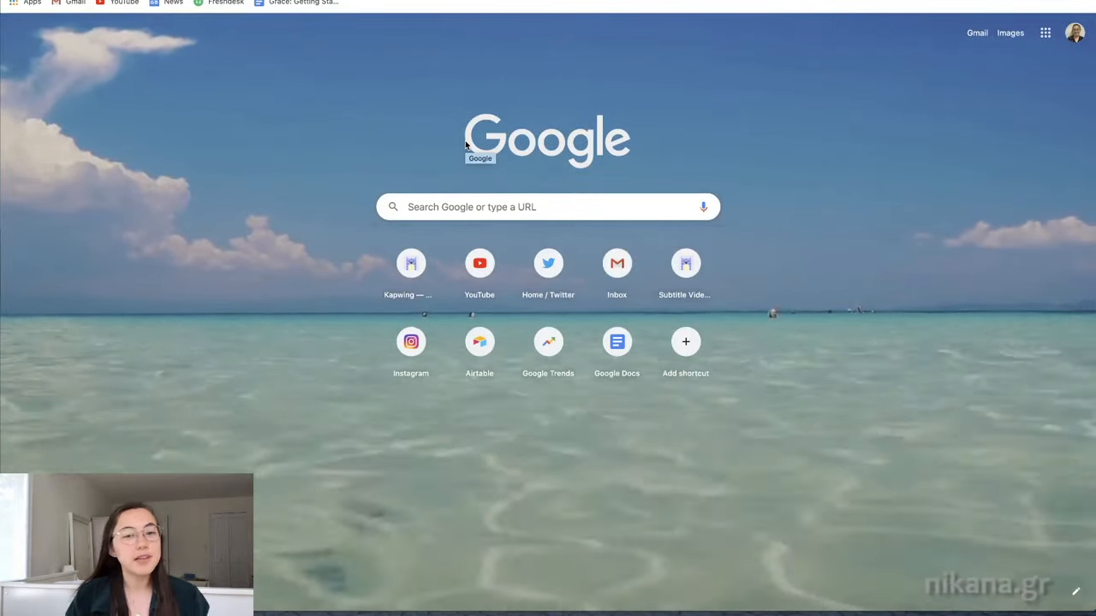
{"action": "mouse_move", "coordinate": [334, 158]}
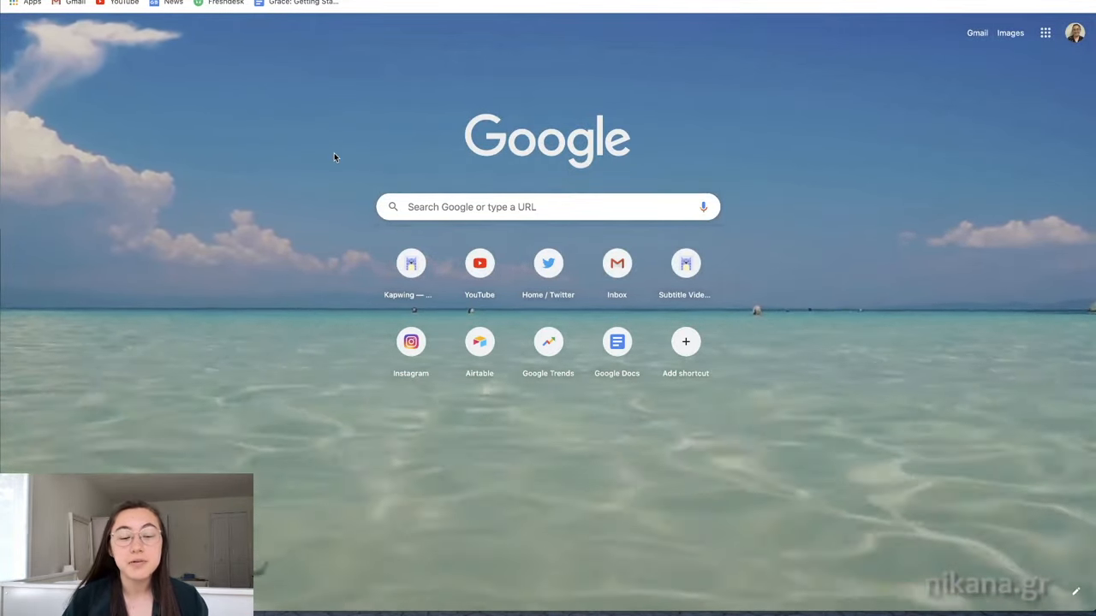